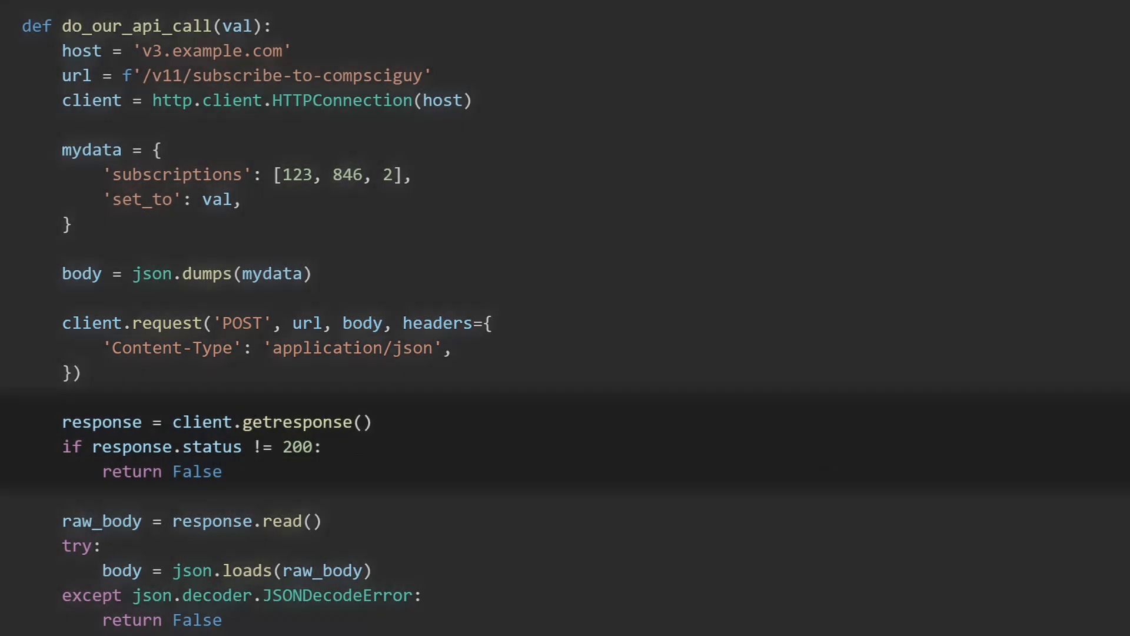
scroll(down, 3)
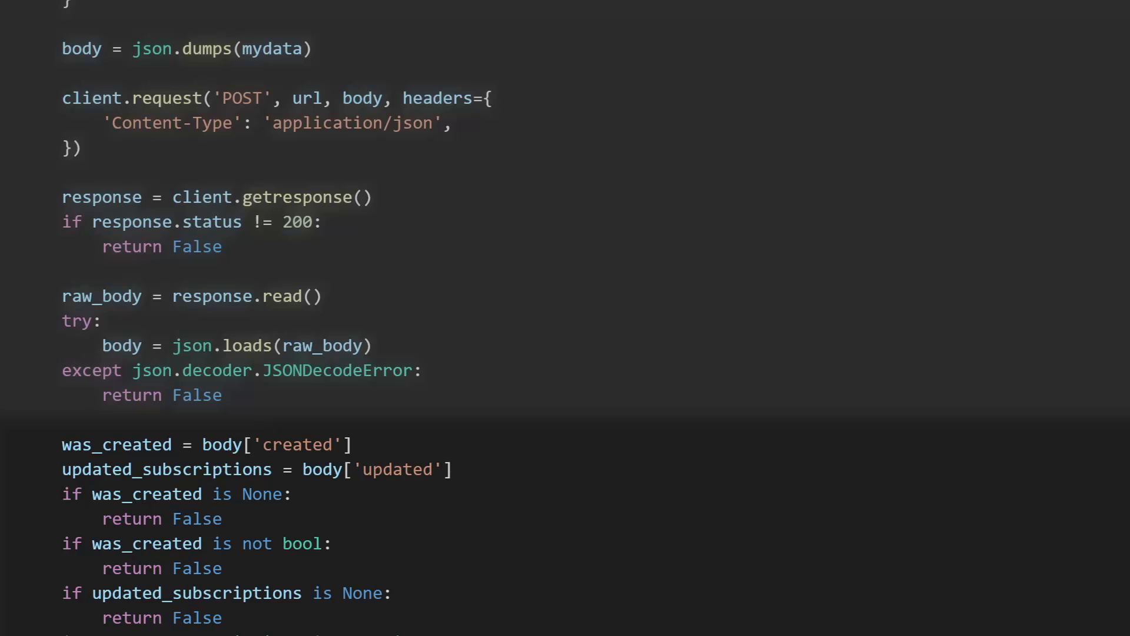
scroll(down, 3)
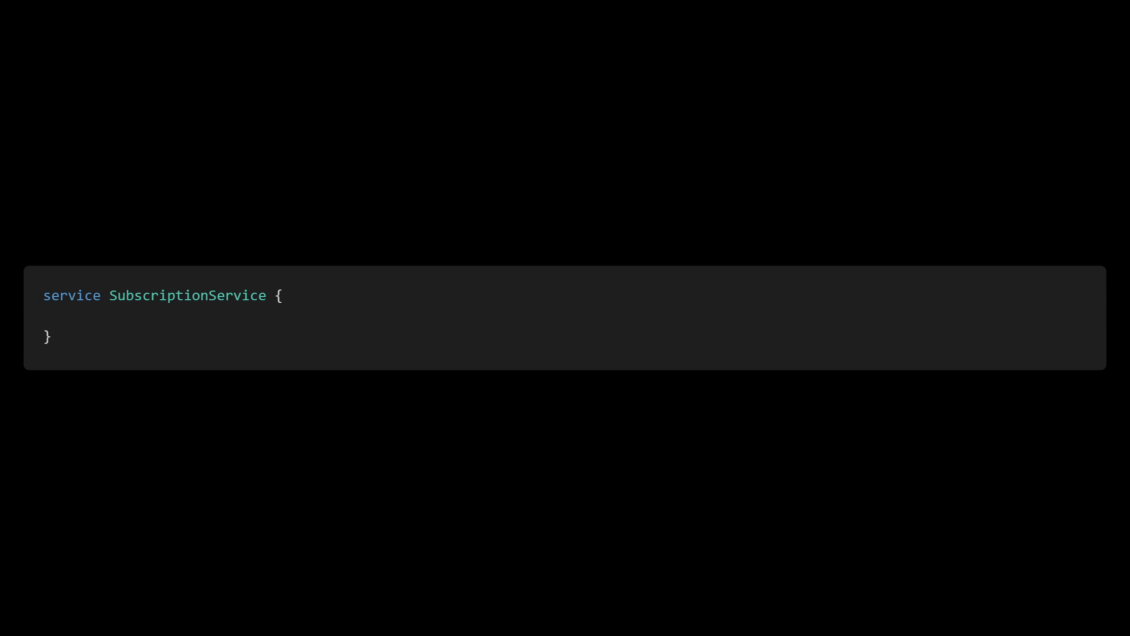
text(rpc setSubscriptions(SubscriptionRequest) returns (SubscriptptionResponse);)
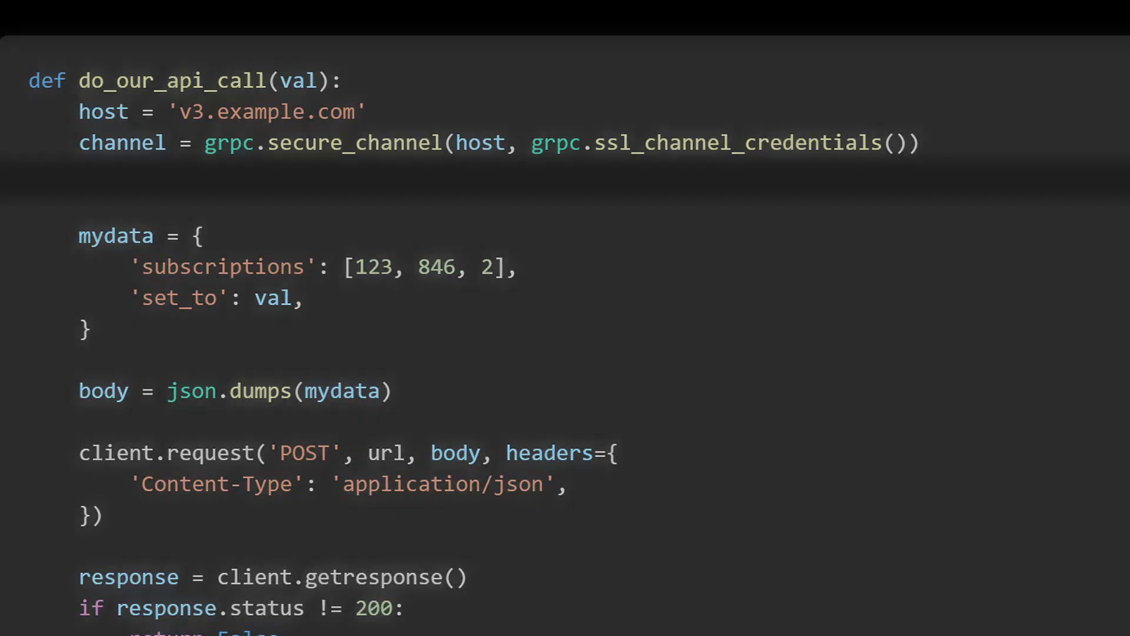
text(stub = subscription_pb2_grpc.SubscriptionStub(channel))
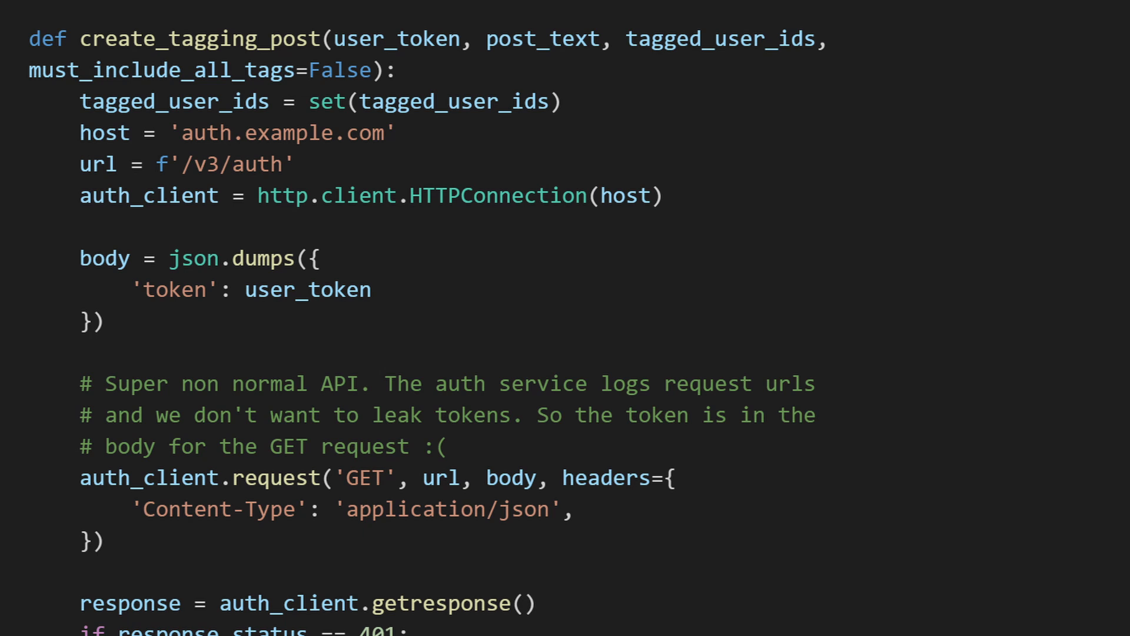
scroll(down, 3)
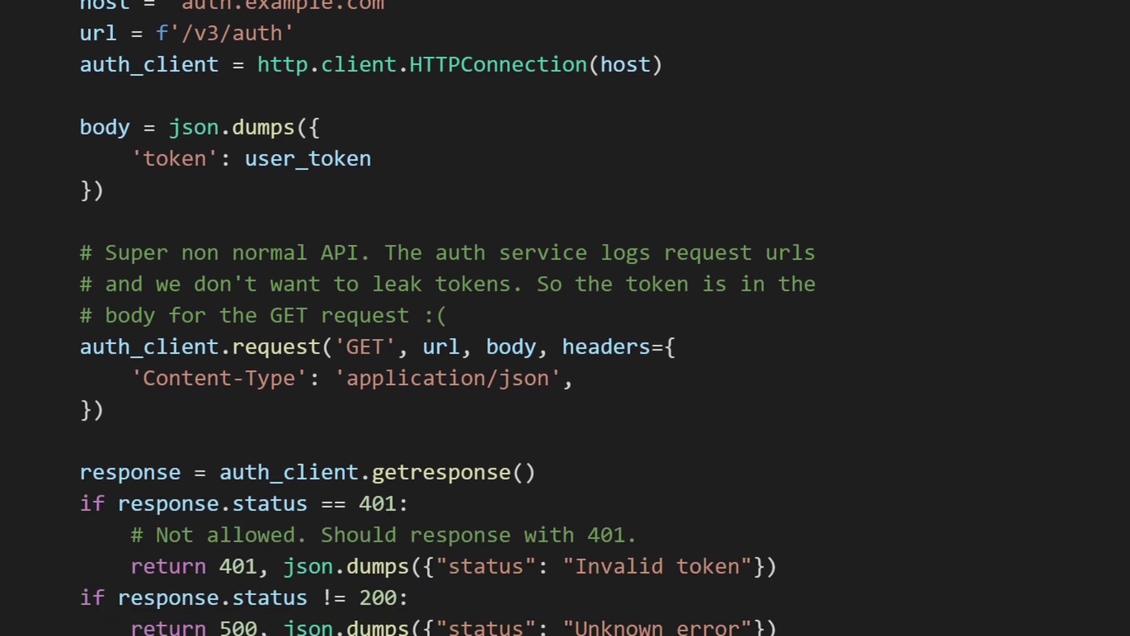
scroll(down, 3)
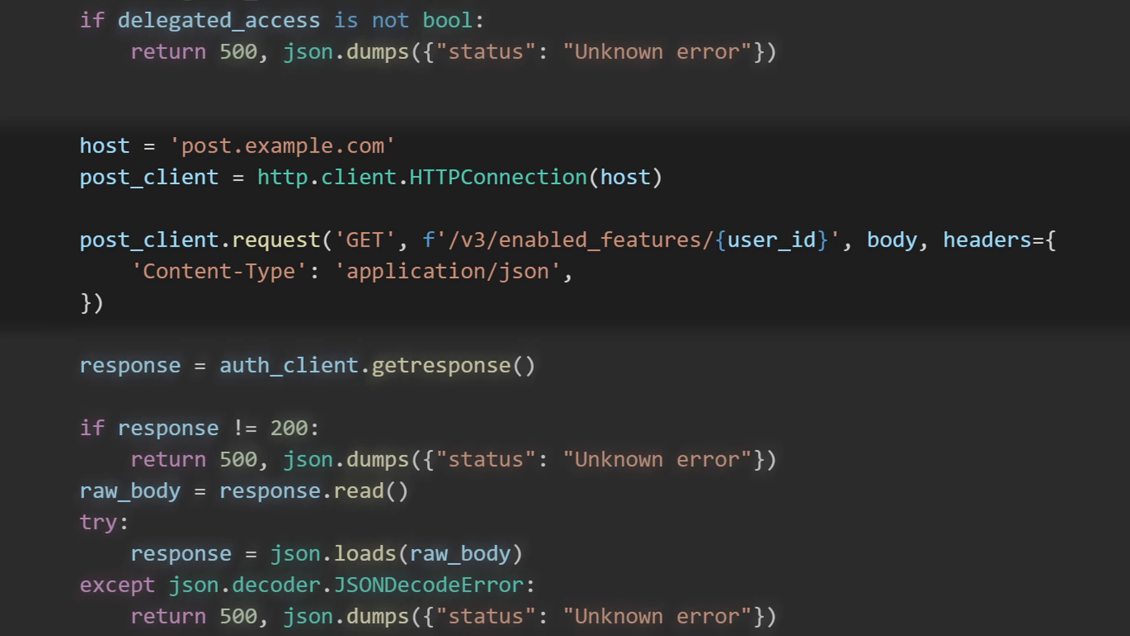
scroll(down, 3)
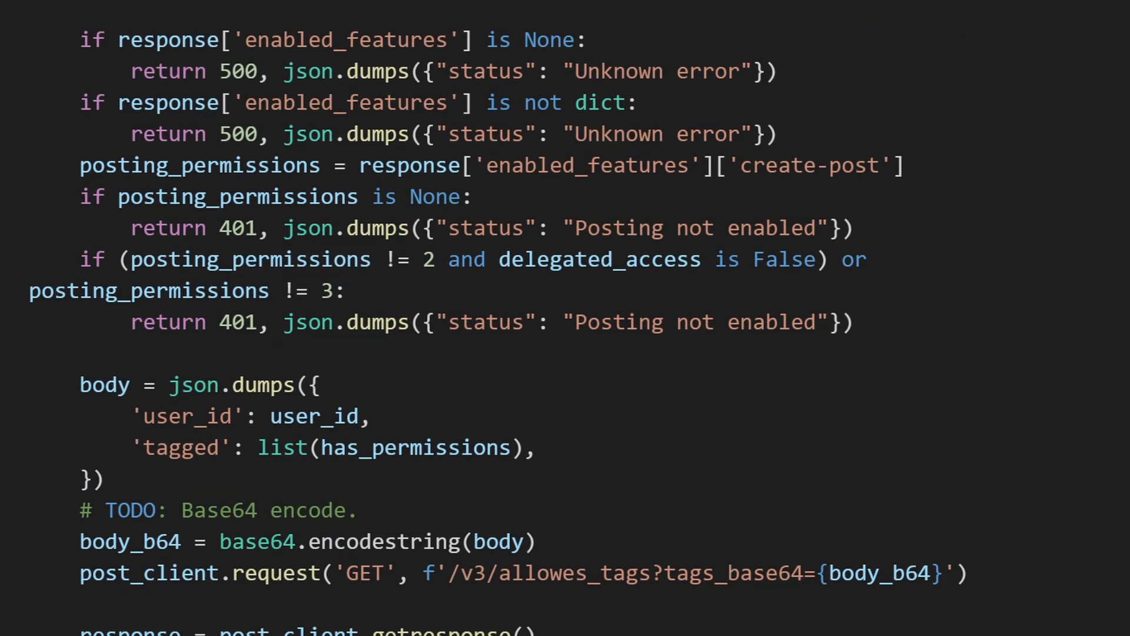
scroll(down, 3)
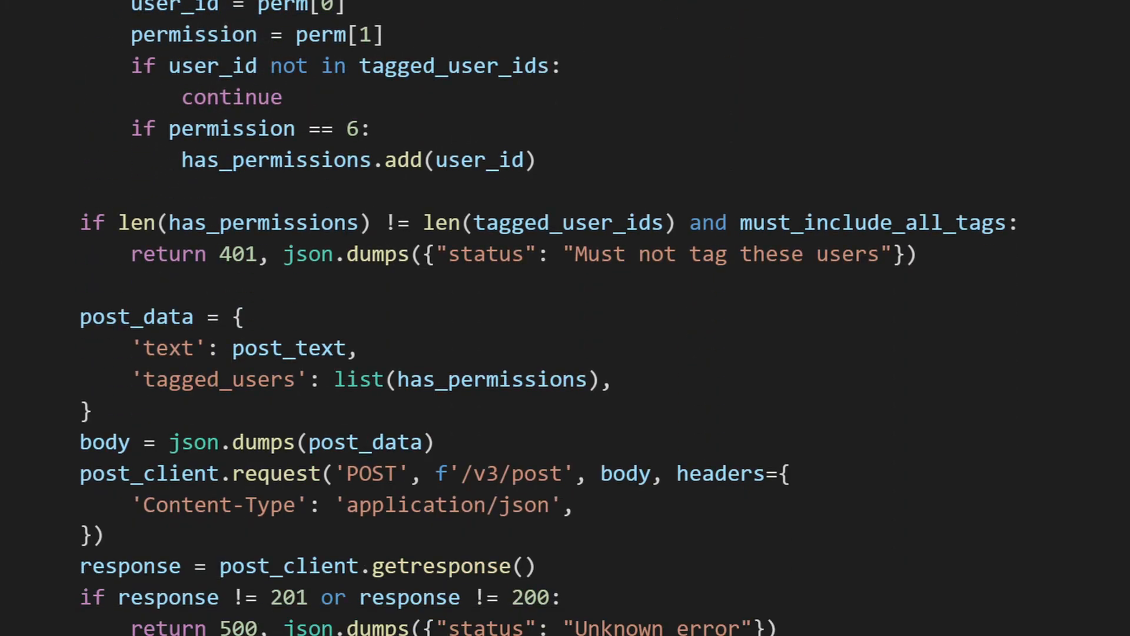
scroll(down, 3)
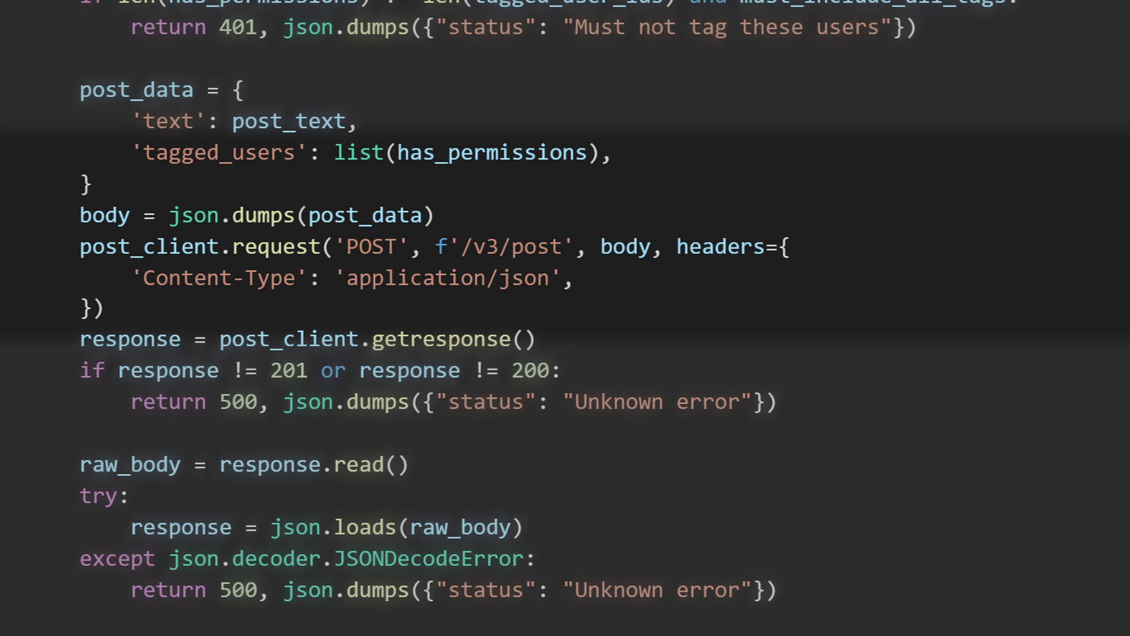
scroll(down, 3)
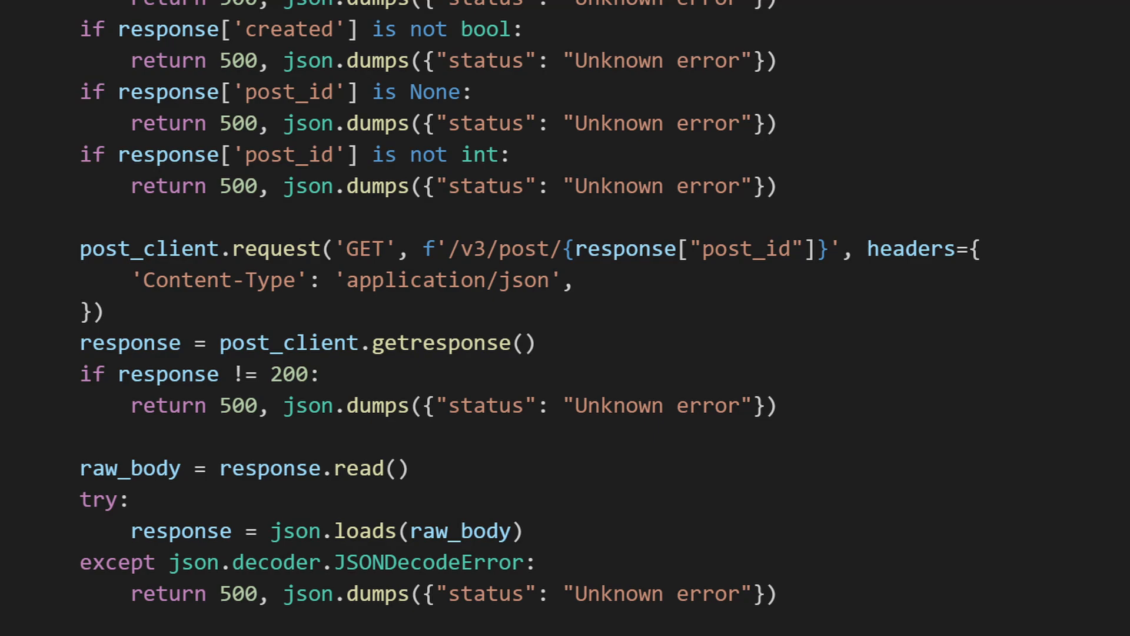
scroll(up, 3)
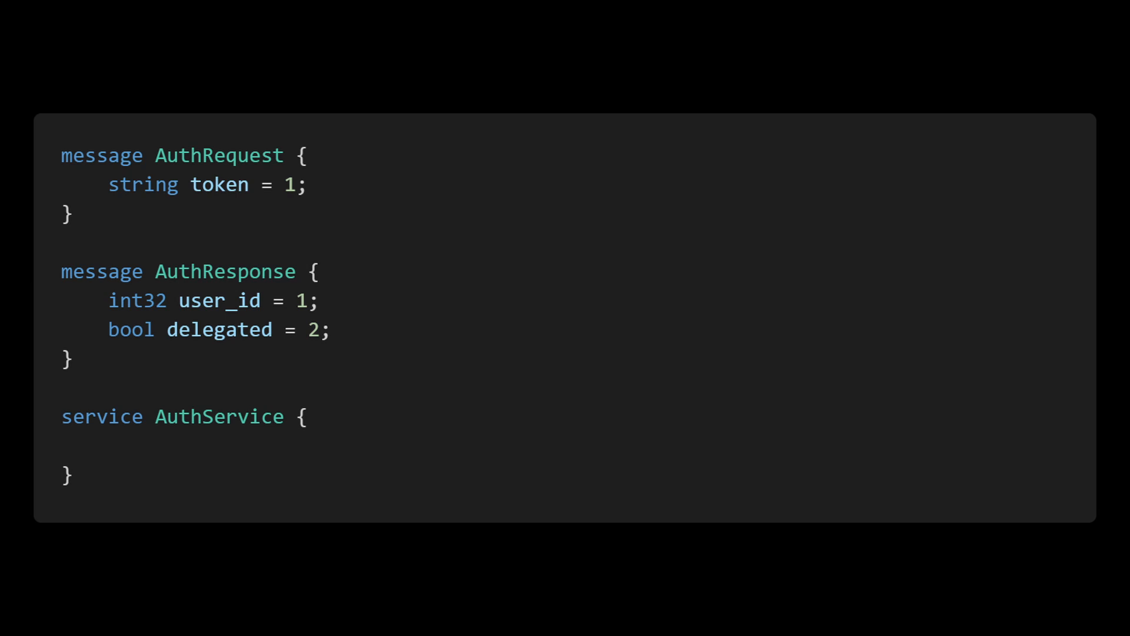
text(rpc auth(AuthRequest) returns (AuthResponse);)
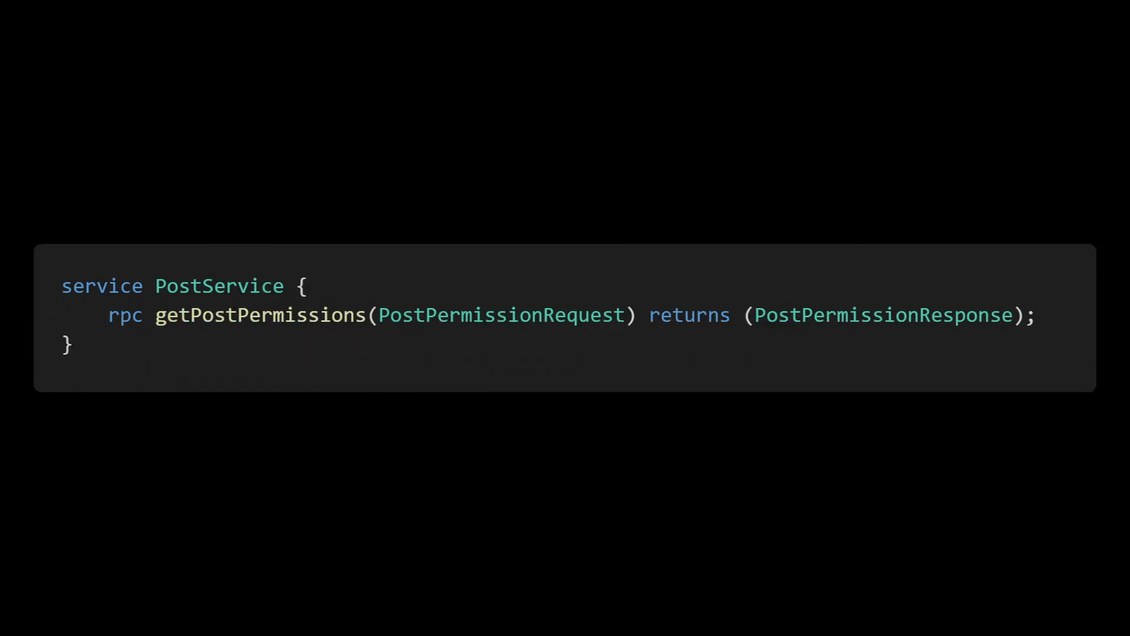
scroll(down, 3)
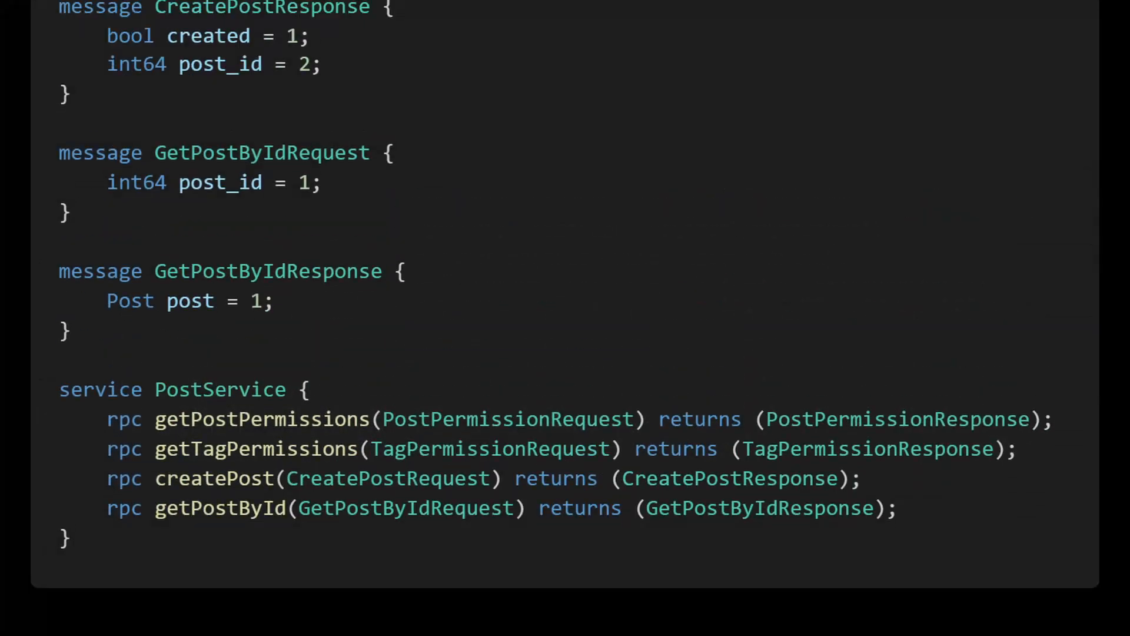
scroll(up, 3)
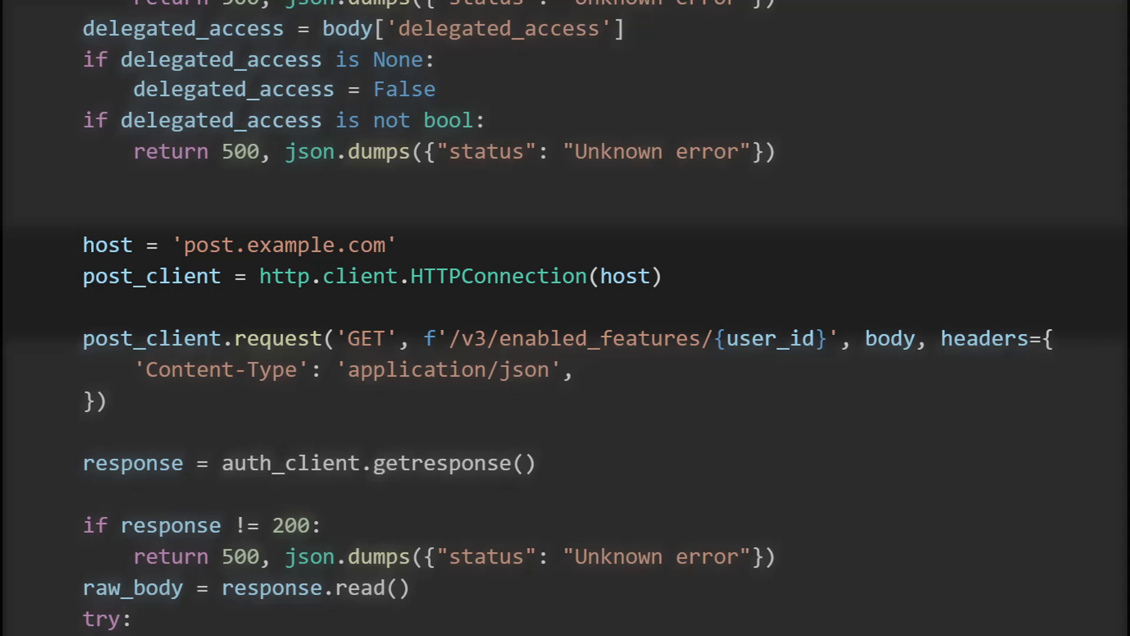
scroll(up, 3)
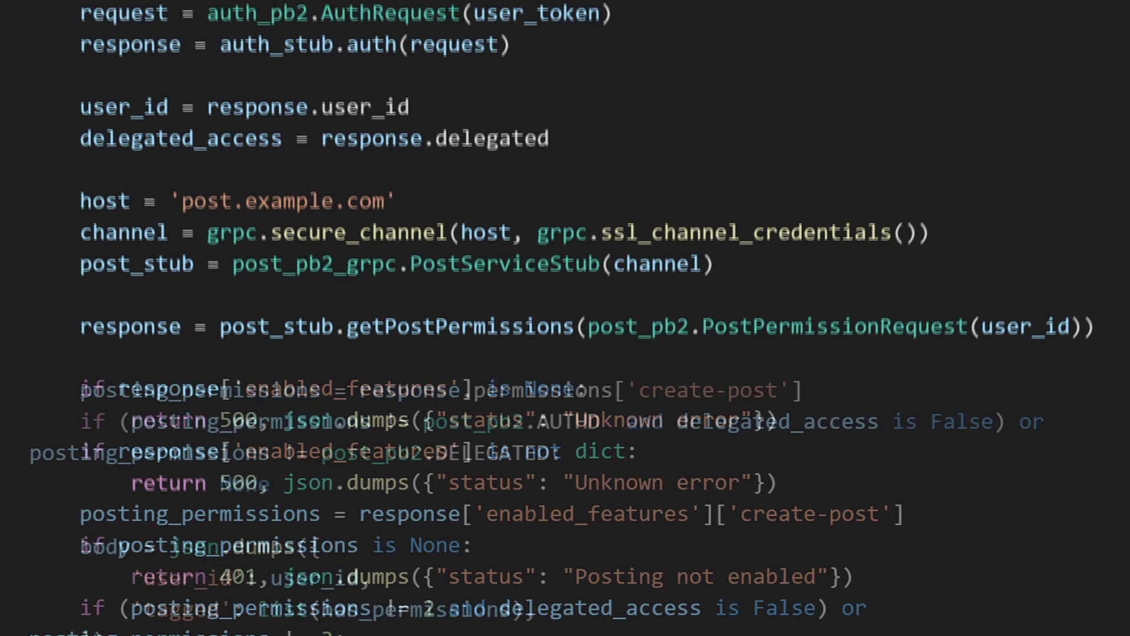
scroll(down, 3)
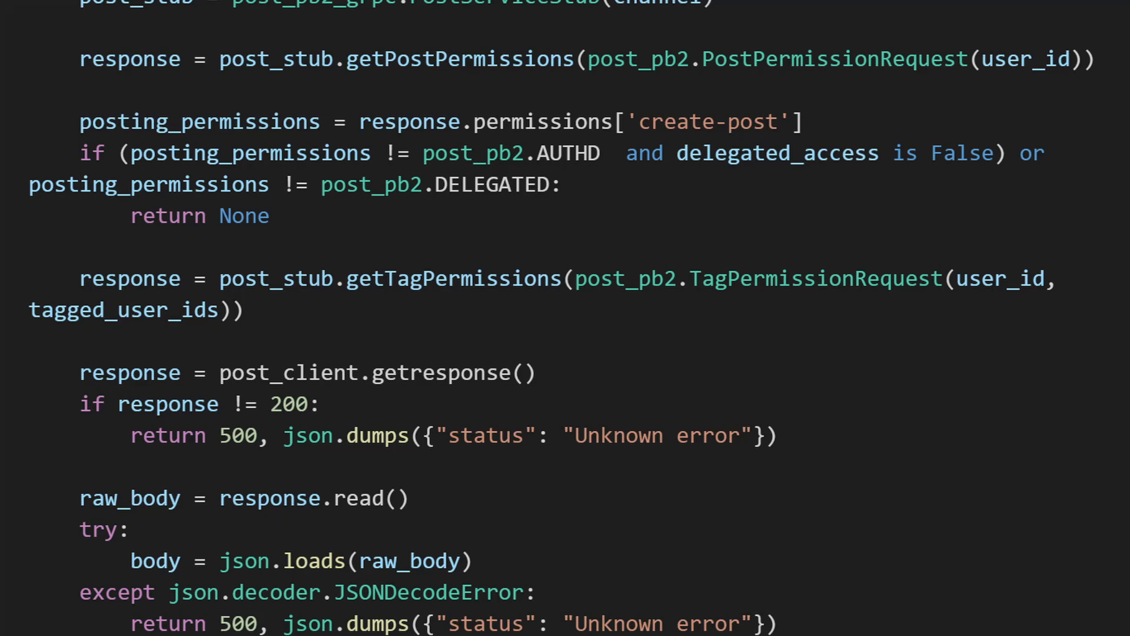
scroll(down, 3)
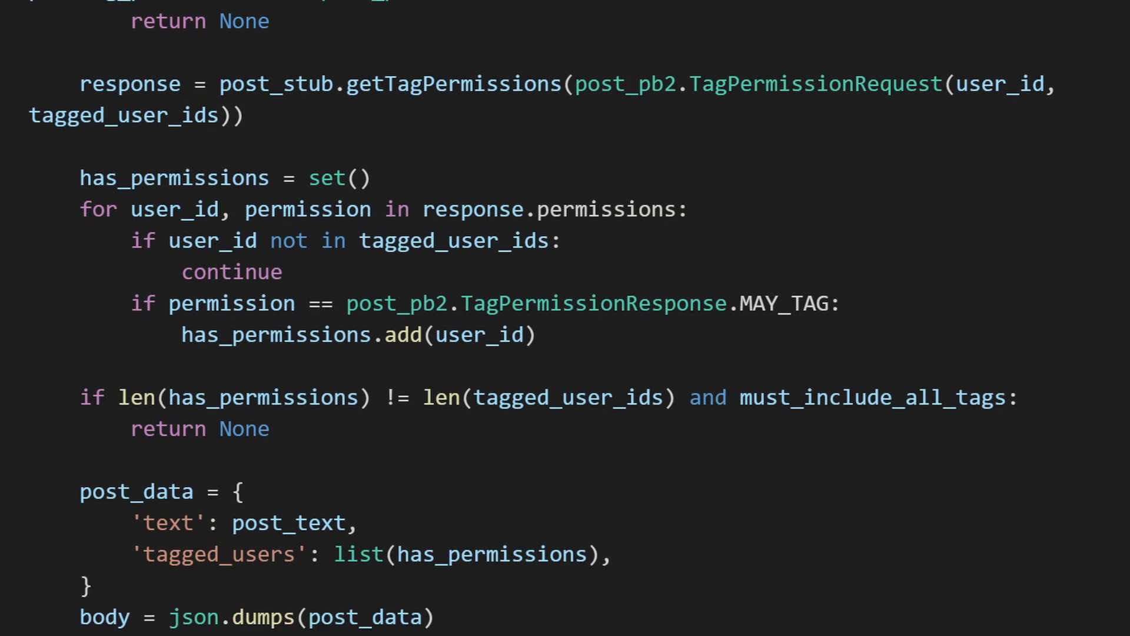
scroll(down, 3)
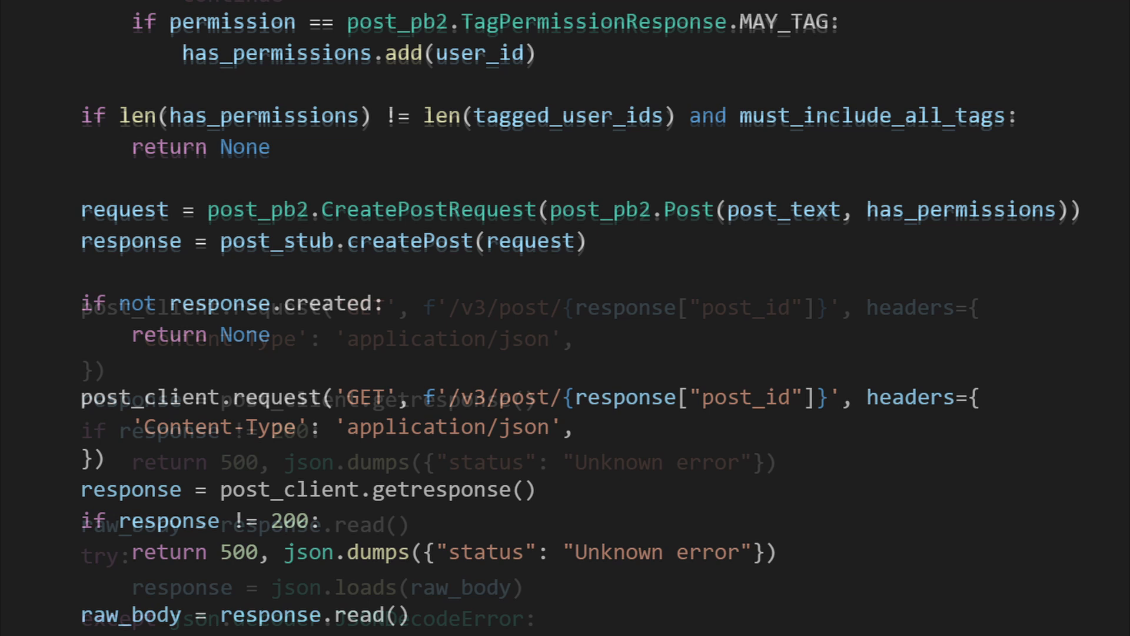
scroll(up, 3)
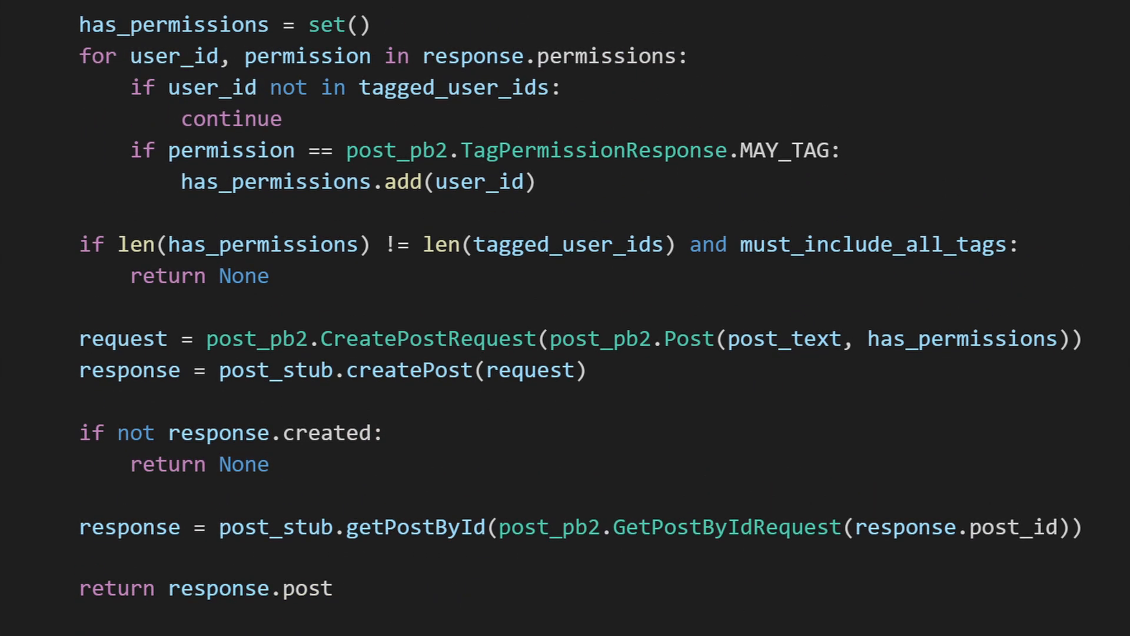
scroll(up, 3)
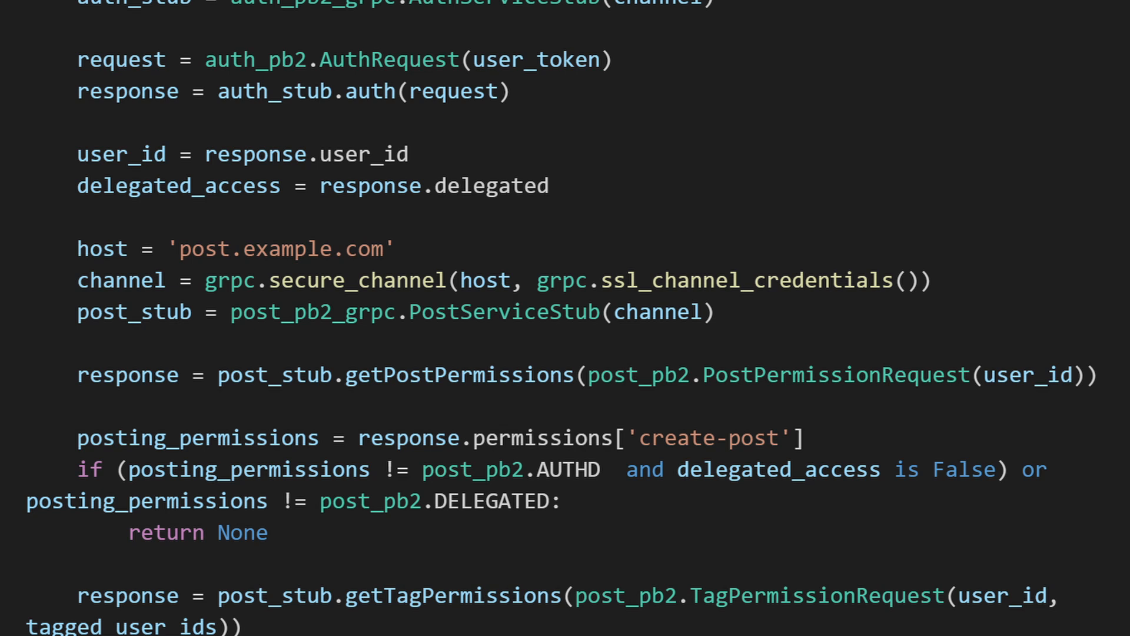
scroll(down, 3)
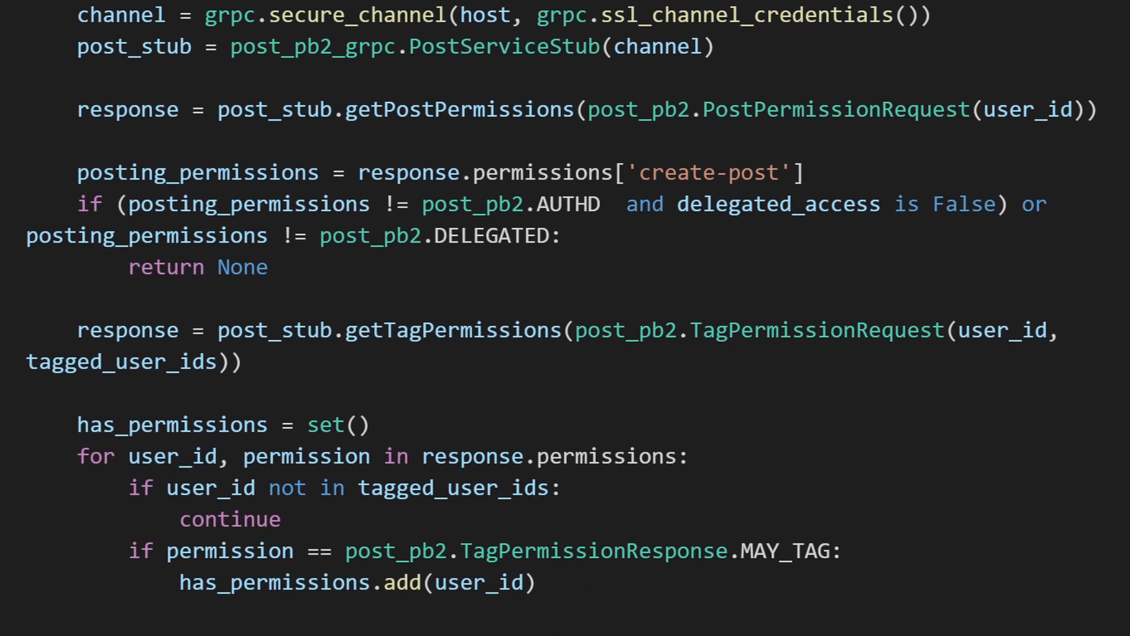
scroll(down, 3)
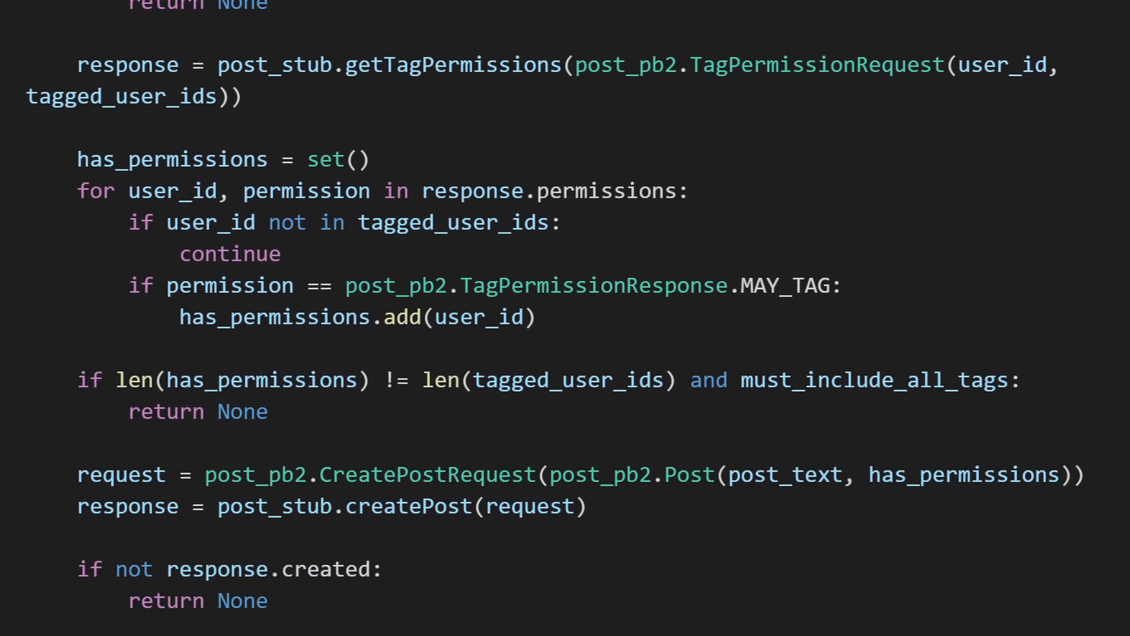